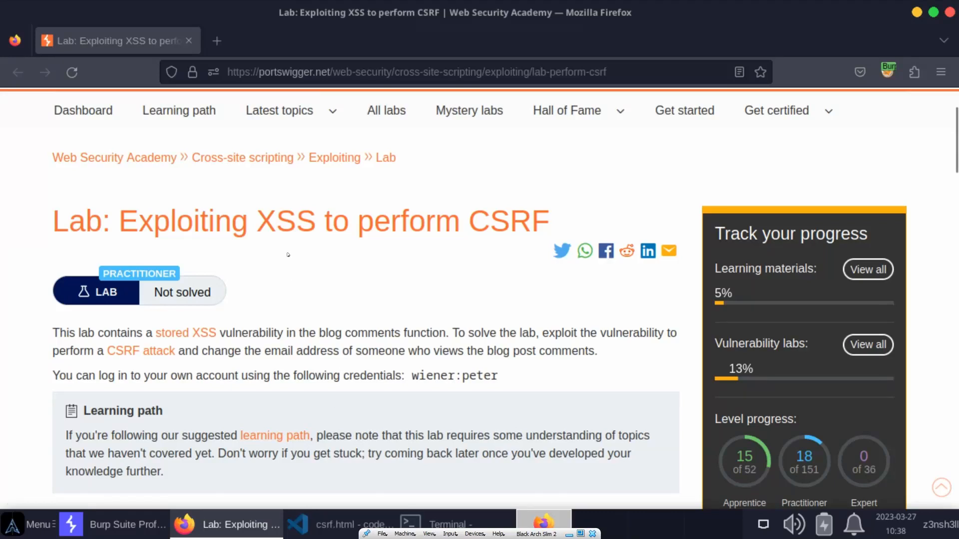
{"action": "mouse_move", "coordinate": [264, 263]}
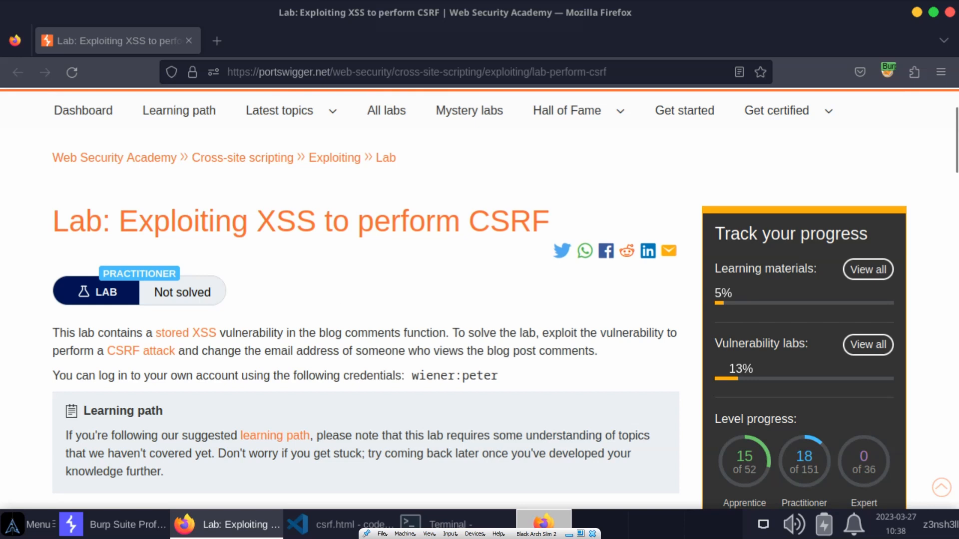
{"action": "mouse_move", "coordinate": [161, 247]}
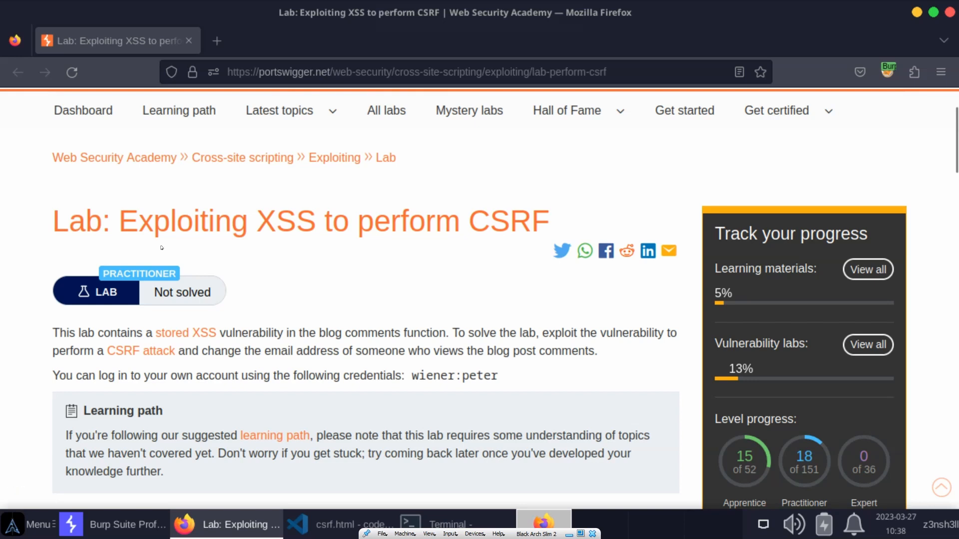
{"action": "mouse_move", "coordinate": [371, 249]}
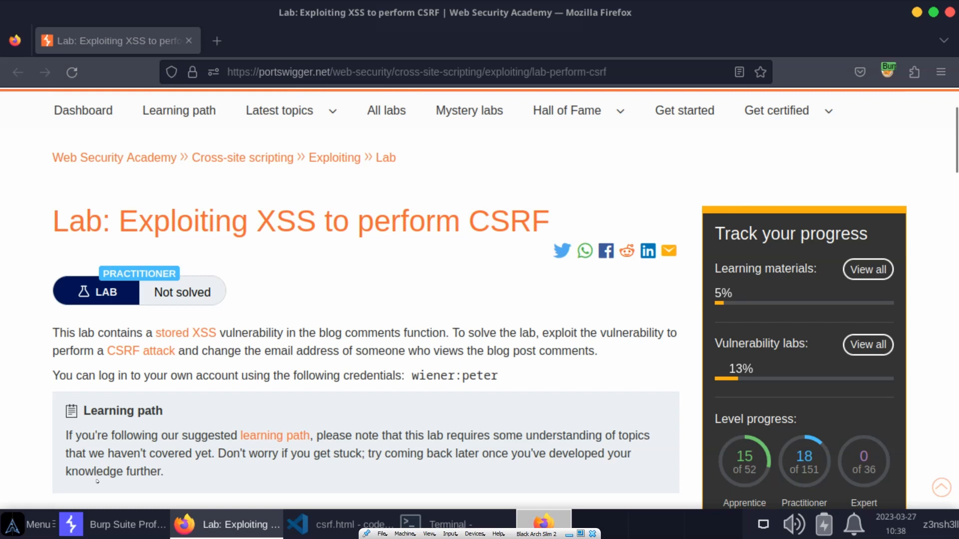
Step: Open the Exploiting XSS to perform CSRF lab in a new browser tab
{"action": "right_click", "coordinate": [343, 374]}
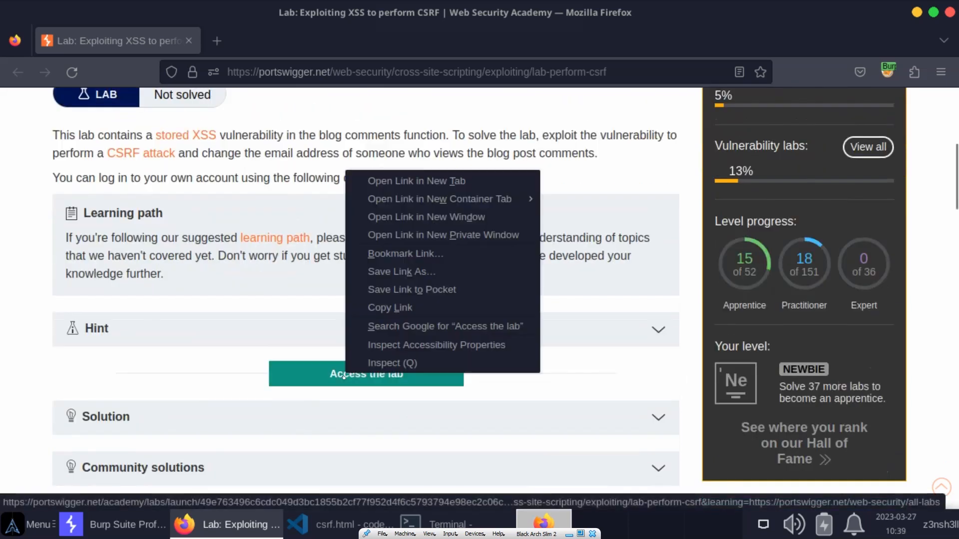
{"action": "left_click", "coordinate": [417, 180]}
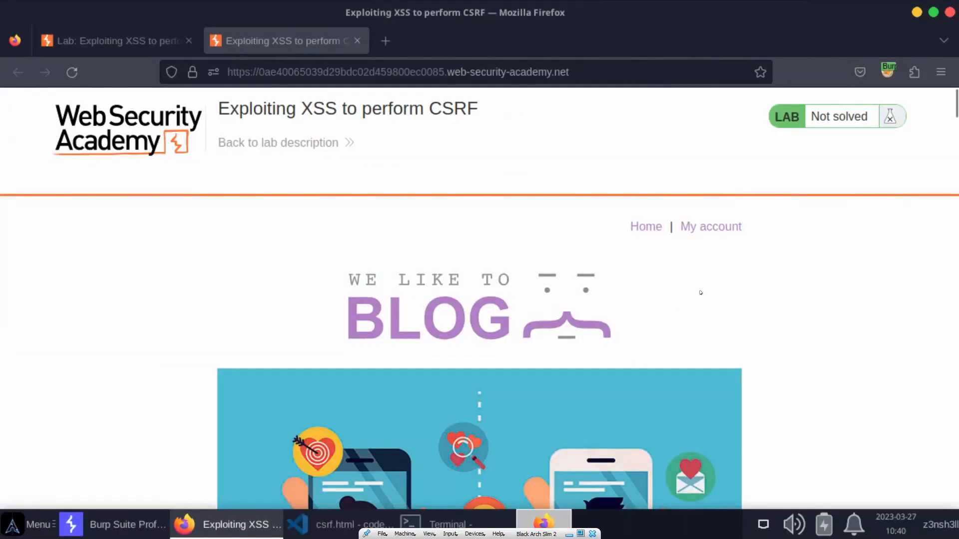
Step: Log in with the 'wien…' account and submit an email update using a saved address
{"action": "left_click", "coordinate": [711, 227]}
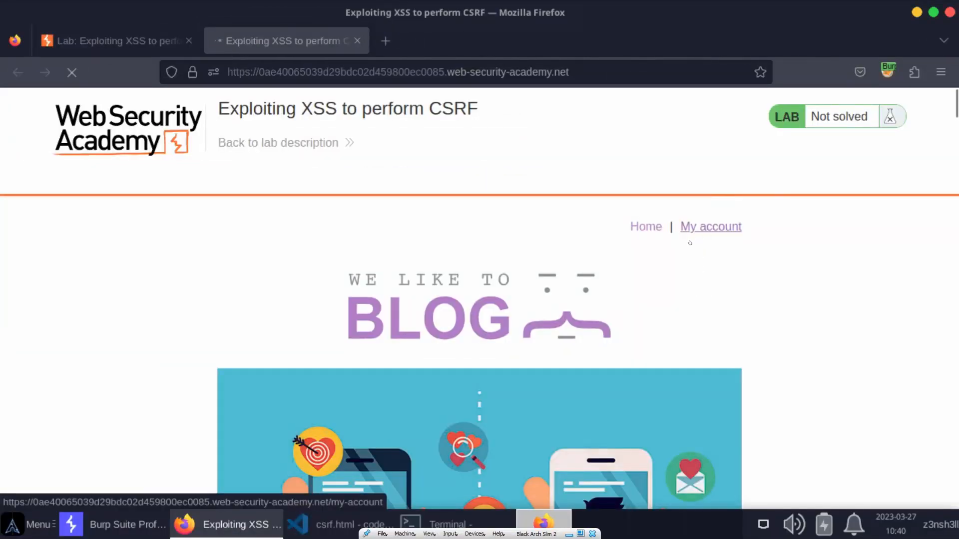
{"action": "left_click", "coordinate": [711, 227]}
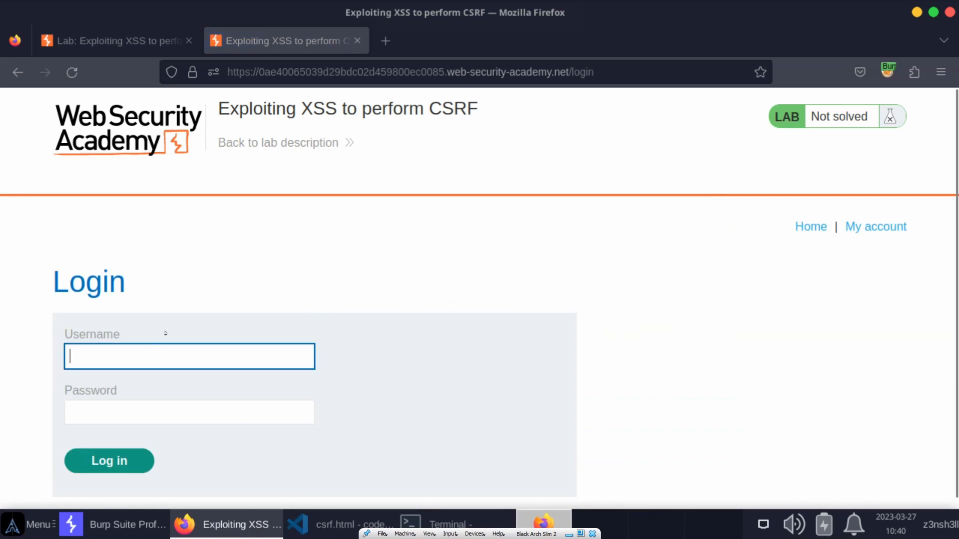
{"action": "type", "text": "wiener"}
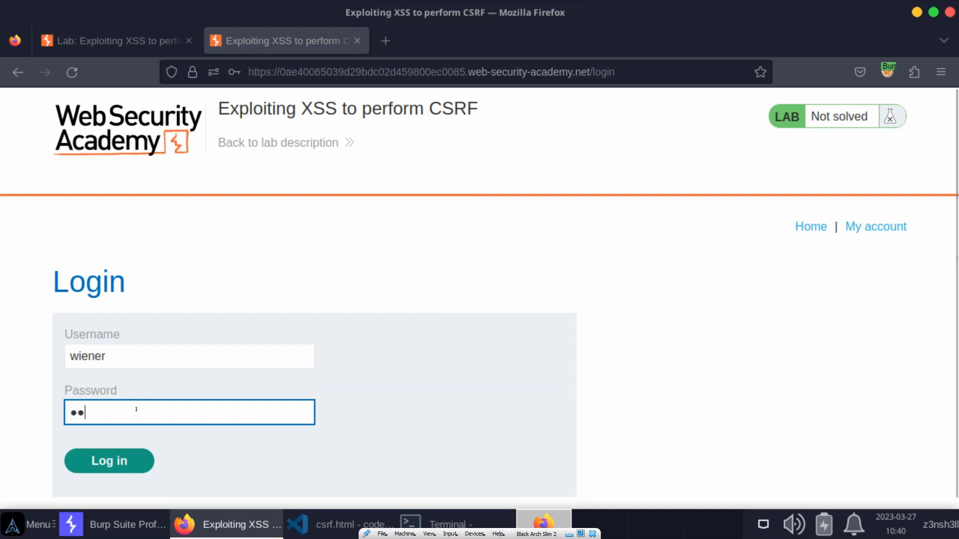
{"action": "left_click", "coordinate": [109, 461]}
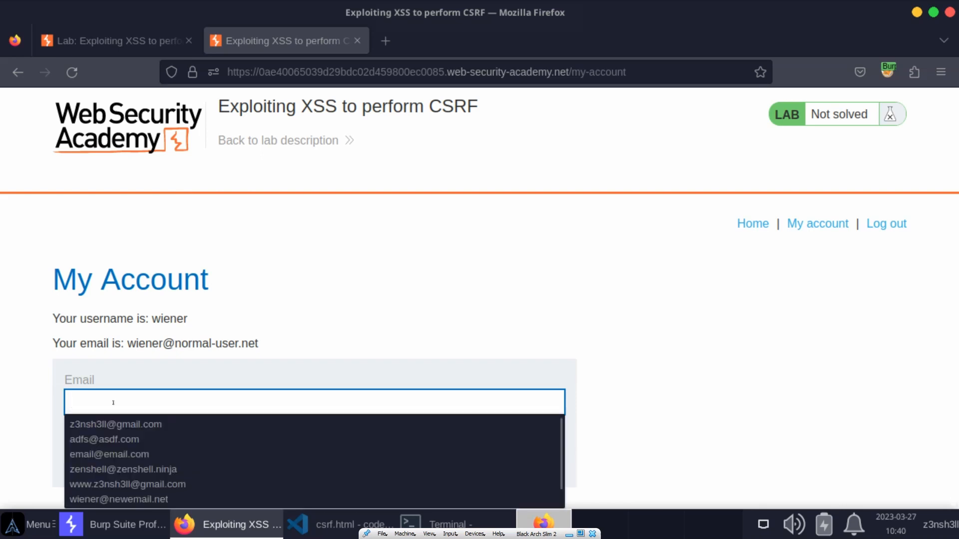
{"action": "left_click", "coordinate": [120, 499]}
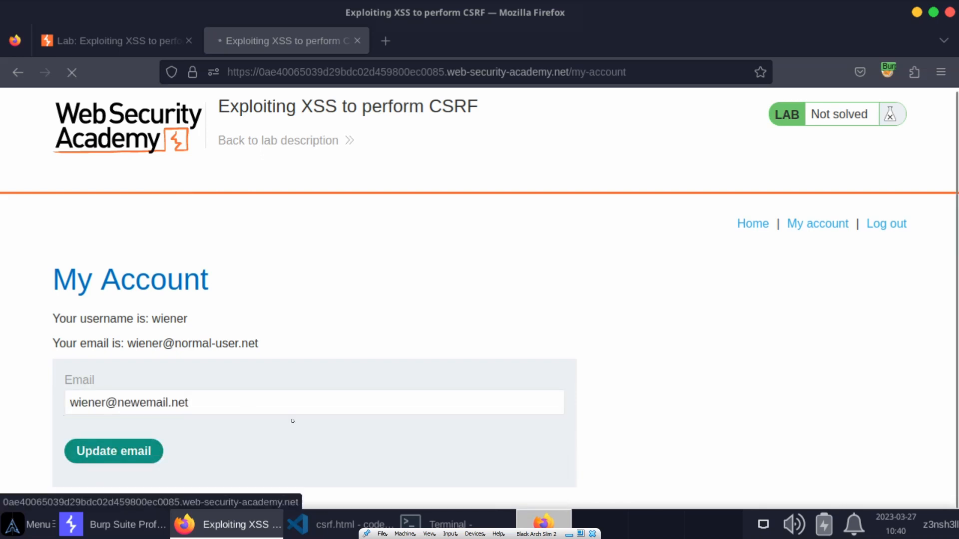
{"action": "left_click", "coordinate": [113, 451]}
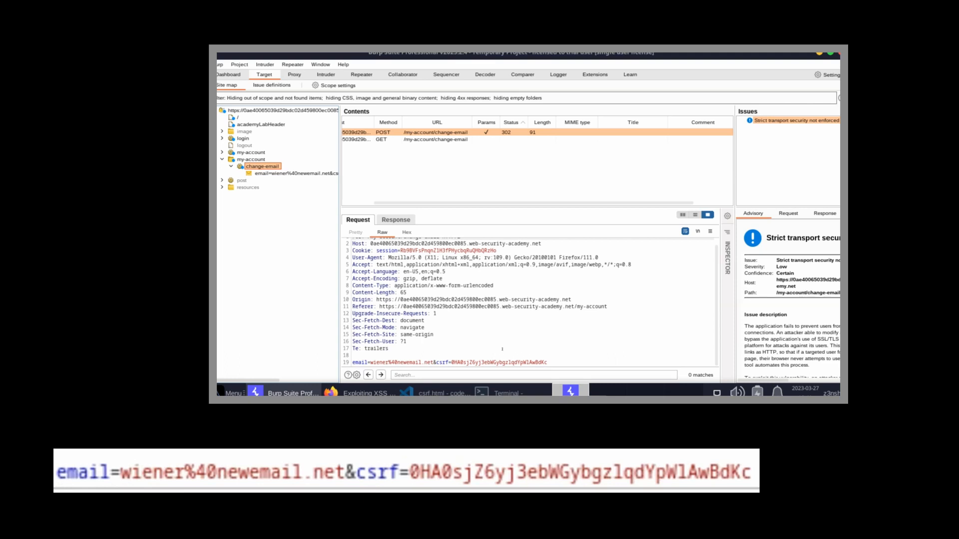
Step: Highlight the csrf token value in the captured change-email request body
{"action": "left_click_drag", "start_coordinate": [454, 362], "coordinate": [547, 362]}
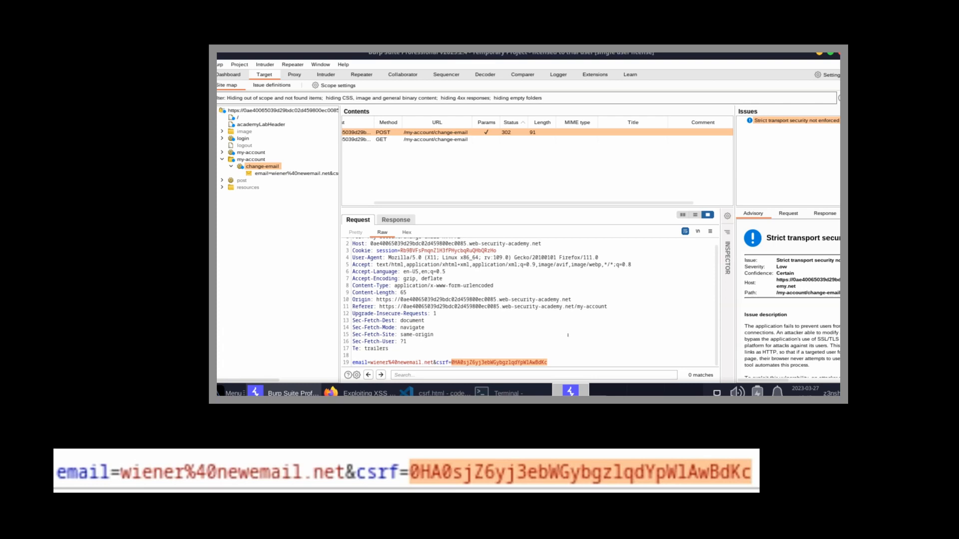
{"action": "mouse_move", "coordinate": [562, 343]}
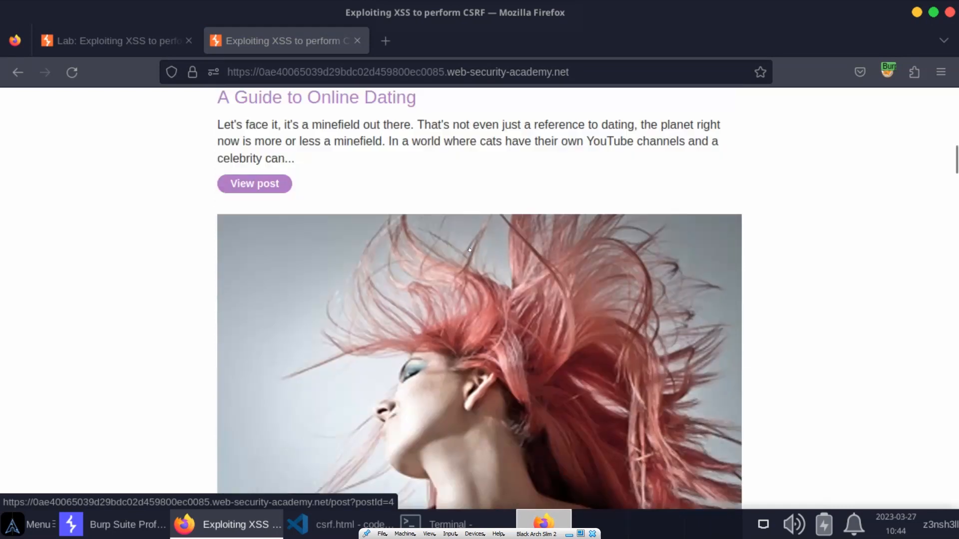
Step: Open 'A Guide to Online Dating' and scroll down to its comment form
{"action": "left_click", "coordinate": [254, 183]}
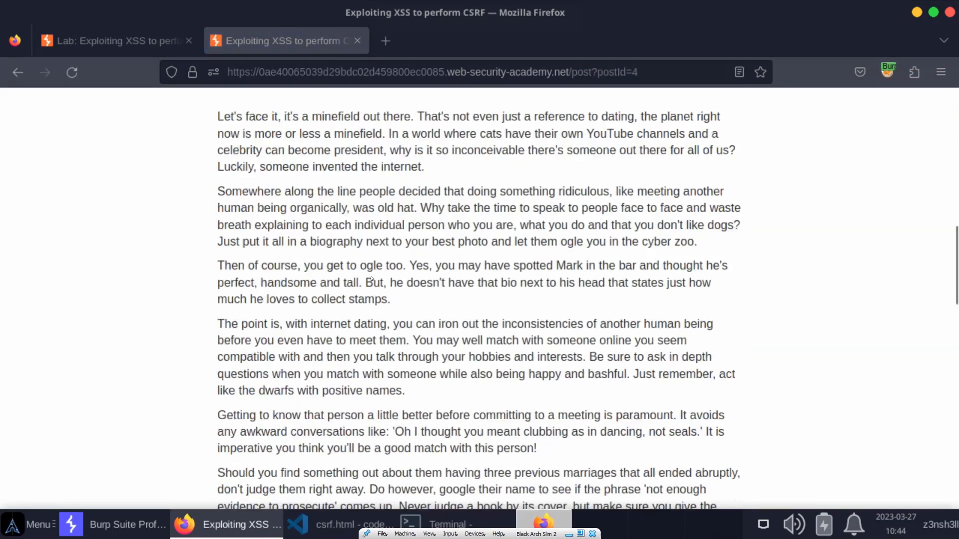
{"action": "scroll", "scroll_direction": "down", "scroll_amount": 3}
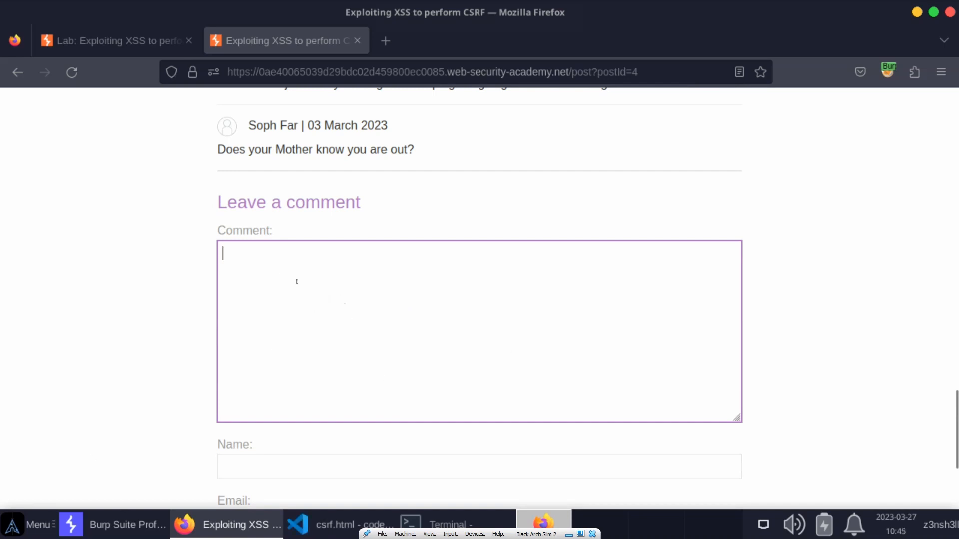
{"action": "mouse_move", "coordinate": [325, 283]}
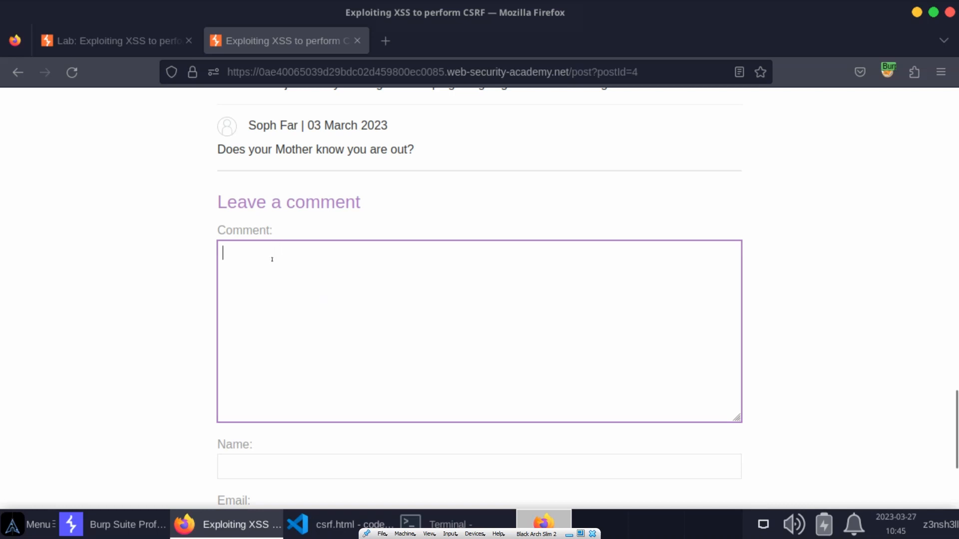
{"action": "left_click", "coordinate": [142, 426]}
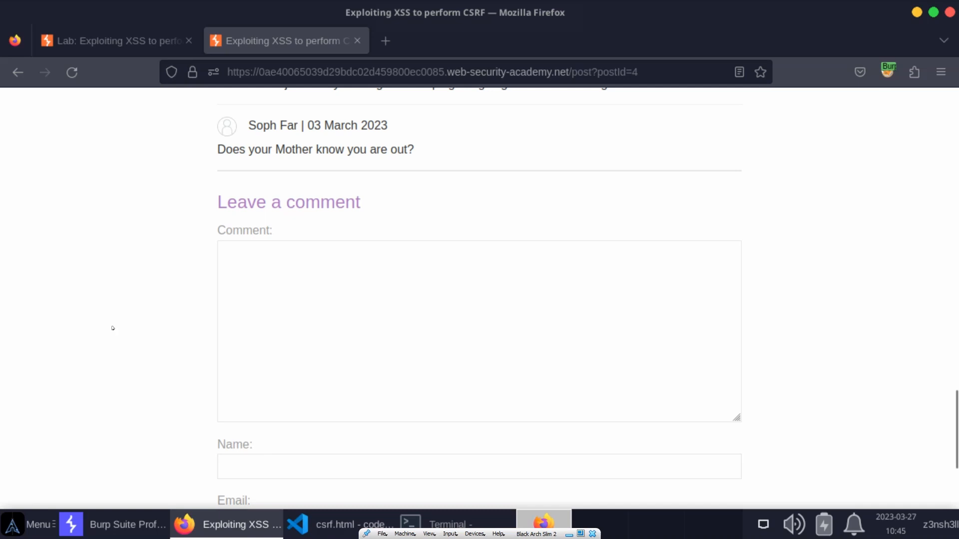
Step: Open the developer console and view the post's source, highlighting the comment form's hidden csrf input
{"action": "key", "text": "F12"}
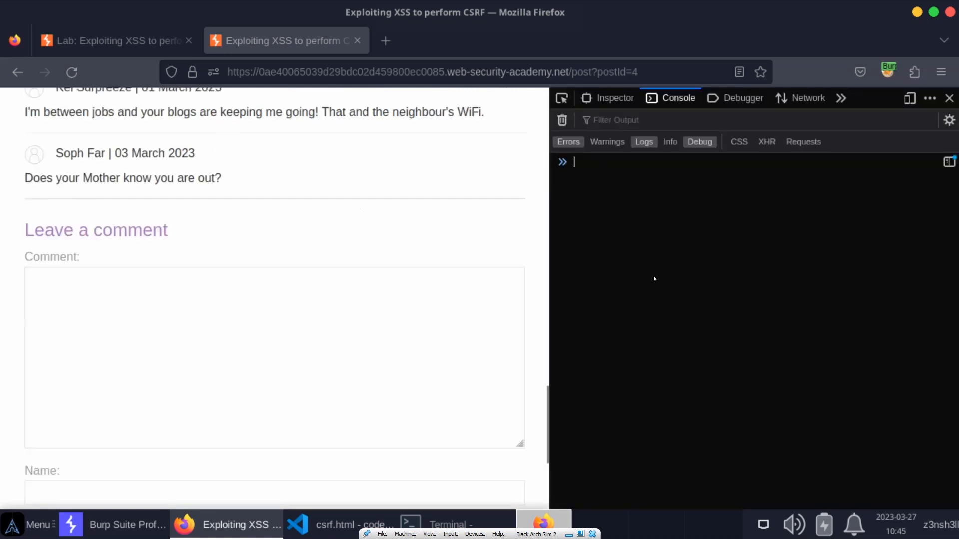
{"action": "right_click", "coordinate": [320, 240]}
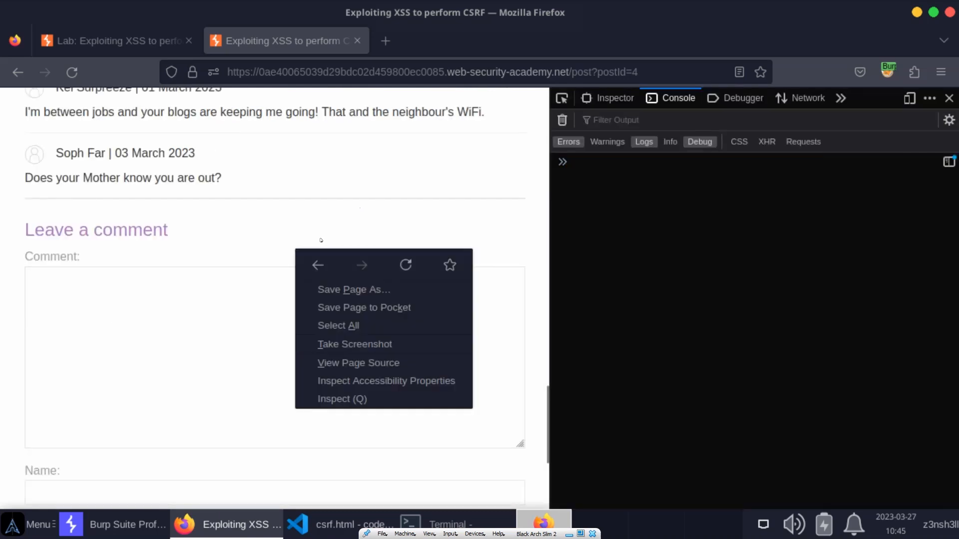
{"action": "left_click", "coordinate": [358, 363]}
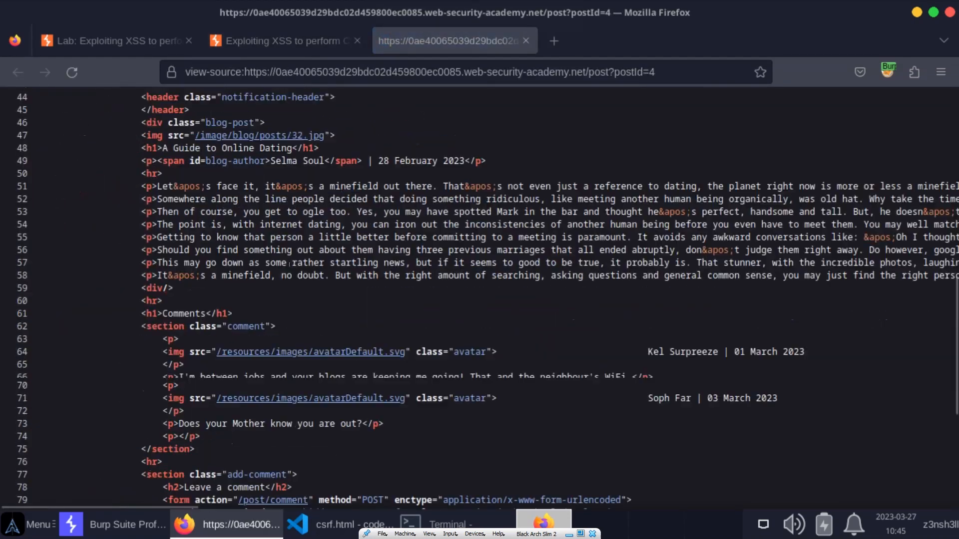
{"action": "scroll", "scroll_direction": "down", "scroll_amount": 3}
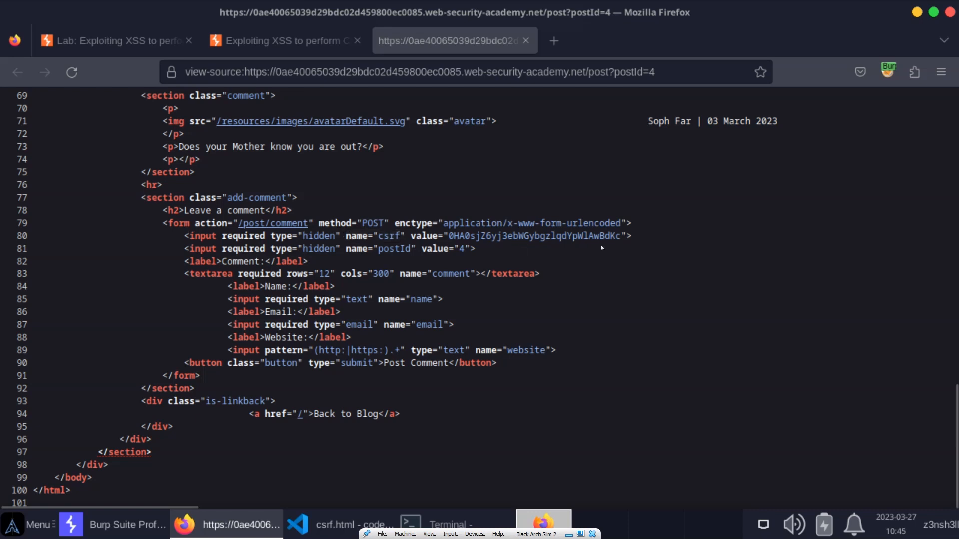
{"action": "left_click_drag", "start_coordinate": [448, 235], "coordinate": [620, 235]}
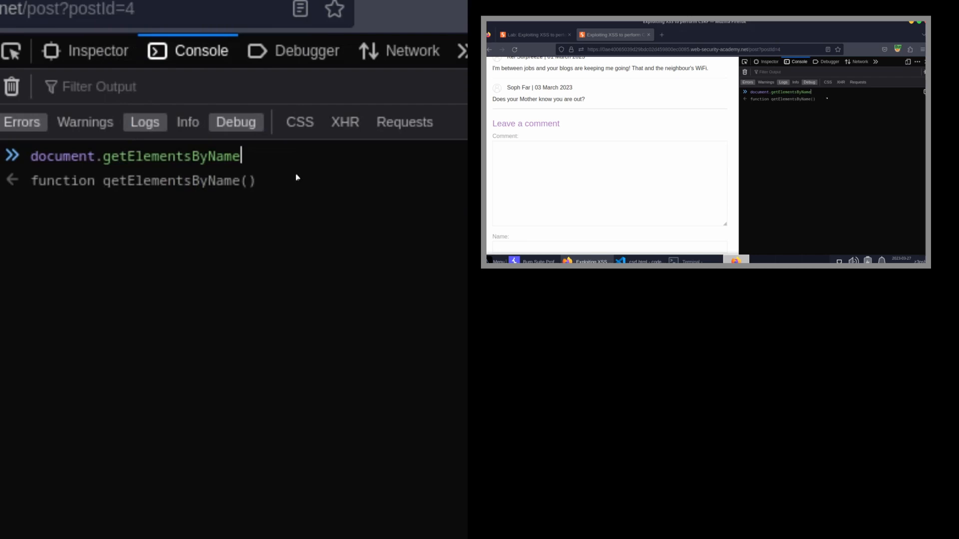
Step: Run document.getElementsByName('csrf')[0].value in the console and select the returned token
{"action": "type", "text": "('c')"}
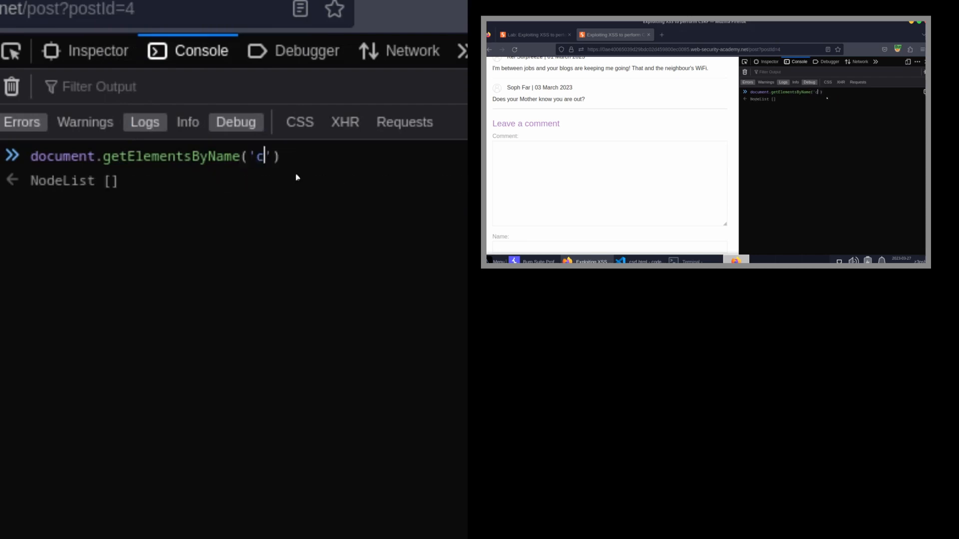
{"action": "type", "text": "srf"}
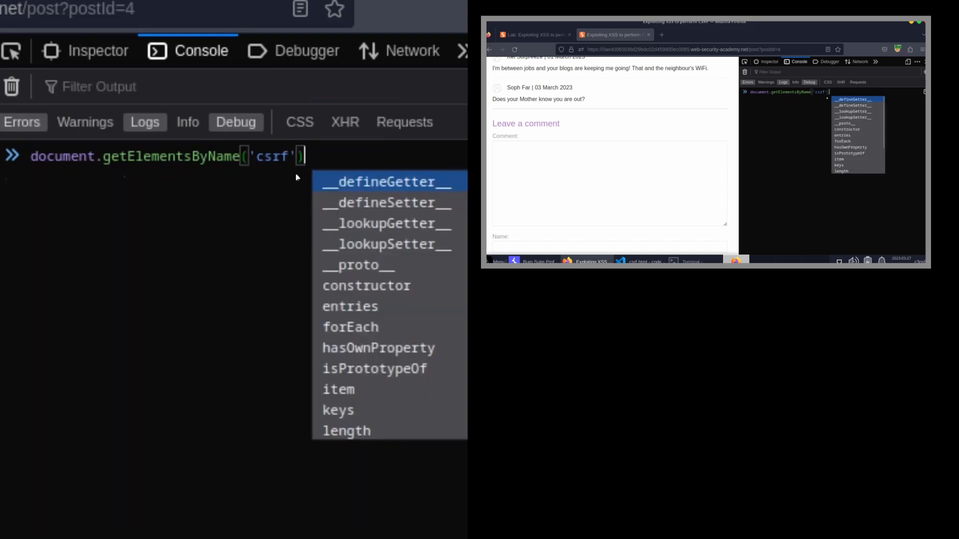
{"action": "type", "text": "[0]"}
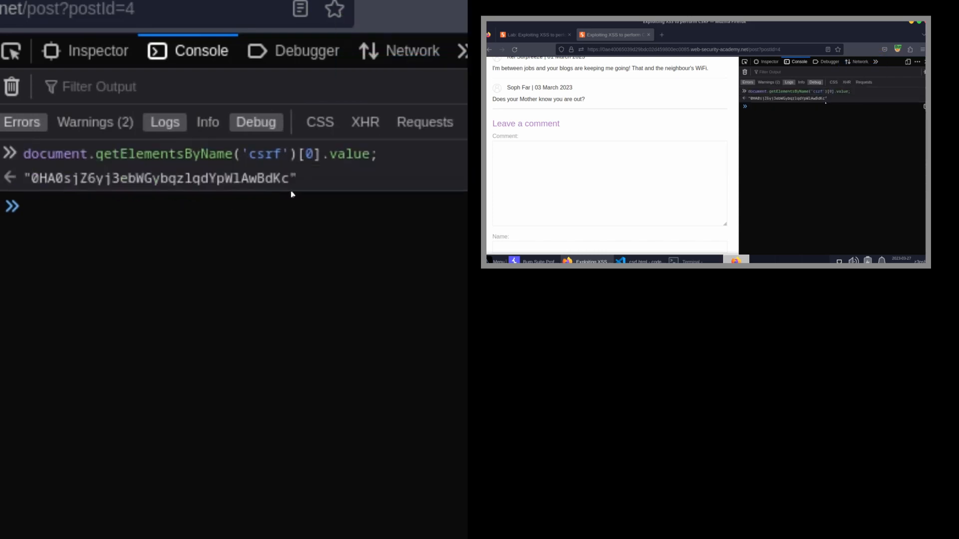
{"action": "double_click", "coordinate": [155, 177]}
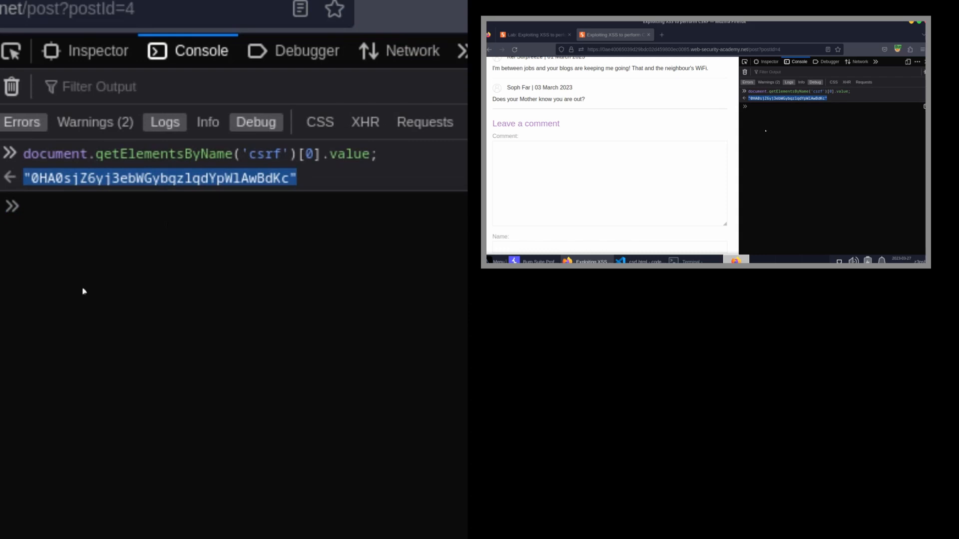
{"action": "left_click", "coordinate": [339, 524]}
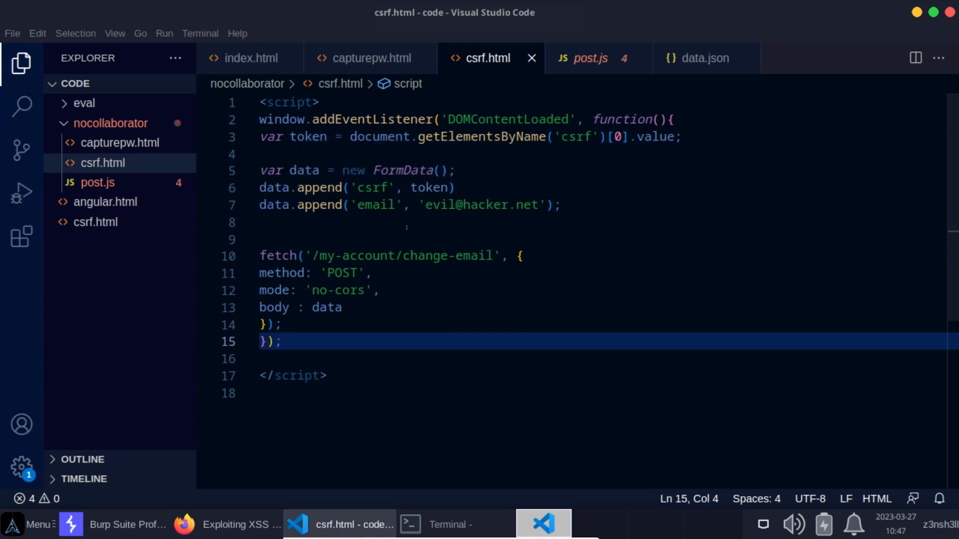
{"action": "mouse_move", "coordinate": [19, 149]}
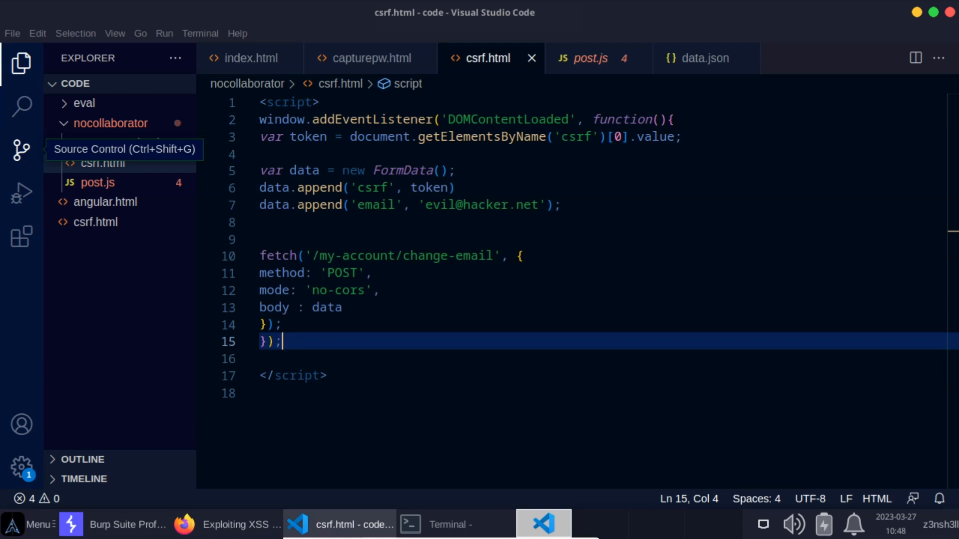
Step: Focus the csrf.html payload script in the VS Code editor
{"action": "left_click", "coordinate": [263, 153]}
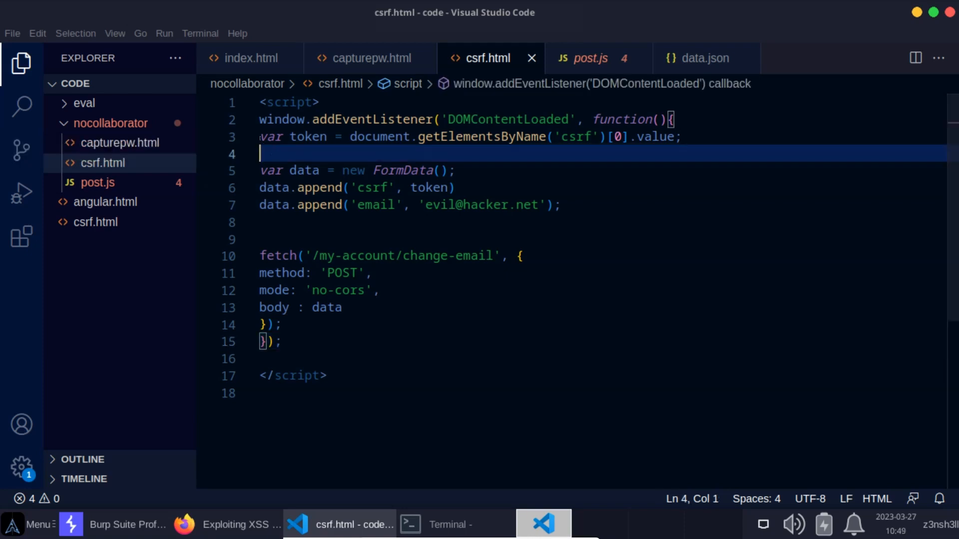
{"action": "double_click", "coordinate": [306, 137]}
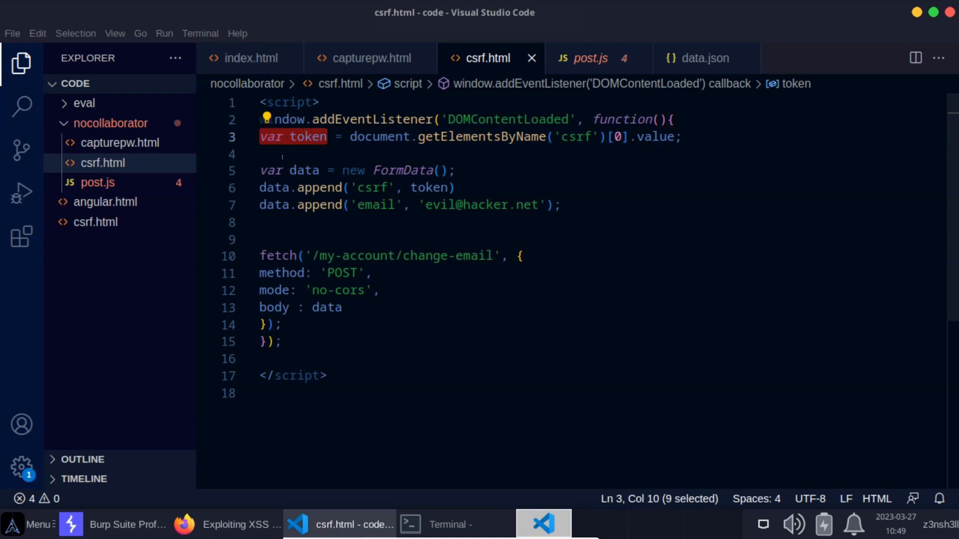
{"action": "mouse_move", "coordinate": [604, 166]}
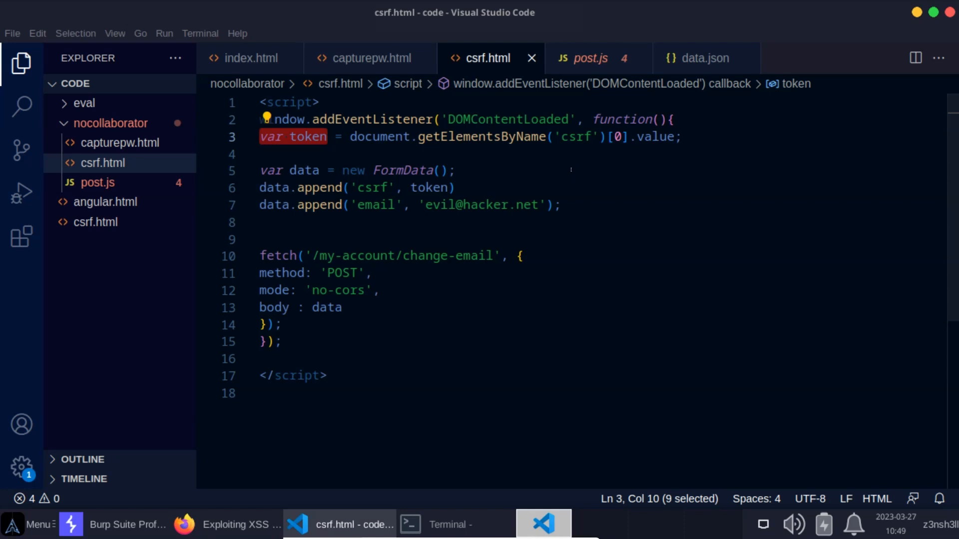
{"action": "left_click", "coordinate": [261, 154]}
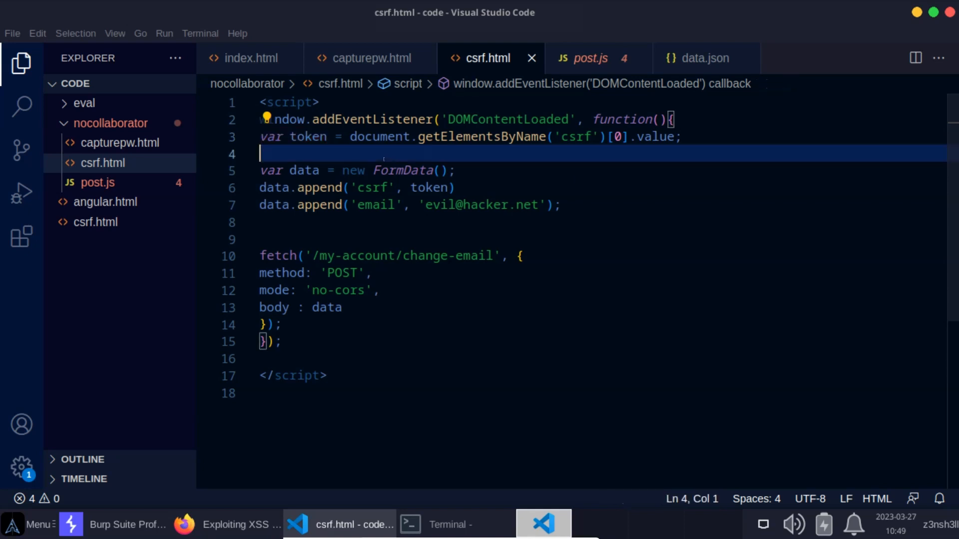
{"action": "left_click_drag", "start_coordinate": [351, 137], "coordinate": [652, 136]}
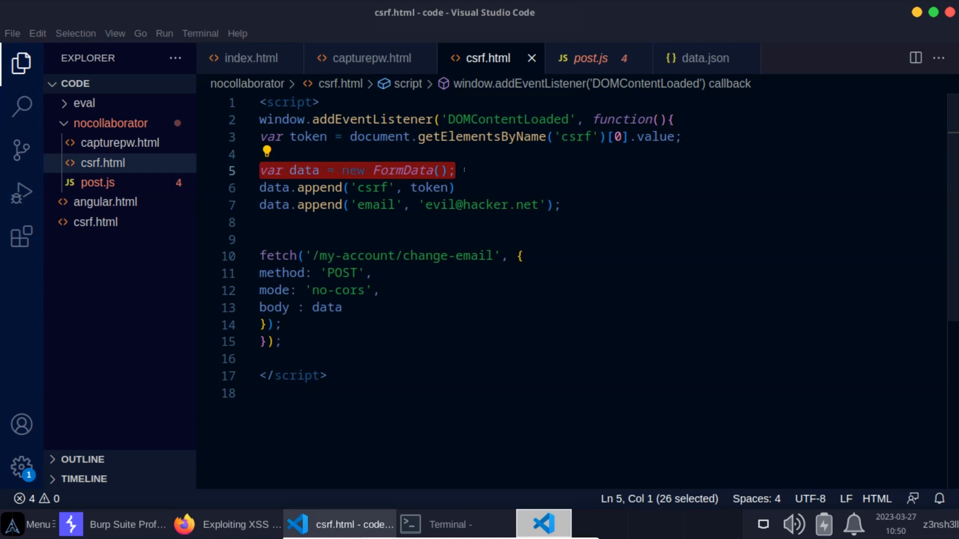
{"action": "left_click", "coordinate": [456, 171]}
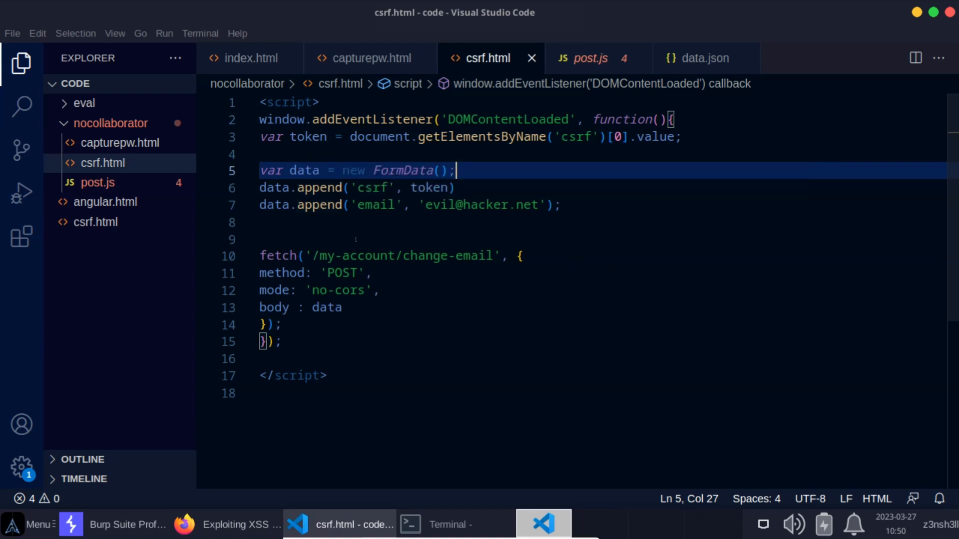
{"action": "double_click", "coordinate": [375, 205]}
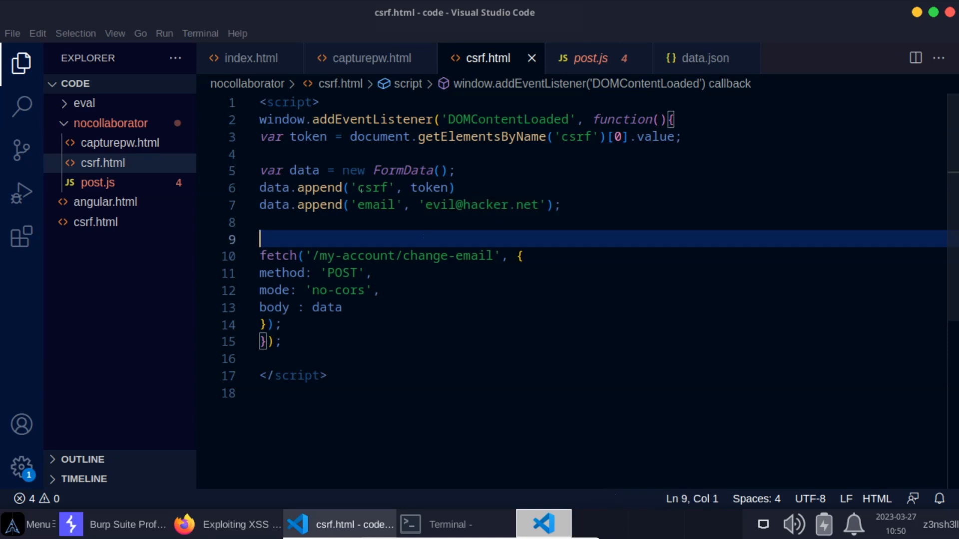
{"action": "double_click", "coordinate": [373, 187]}
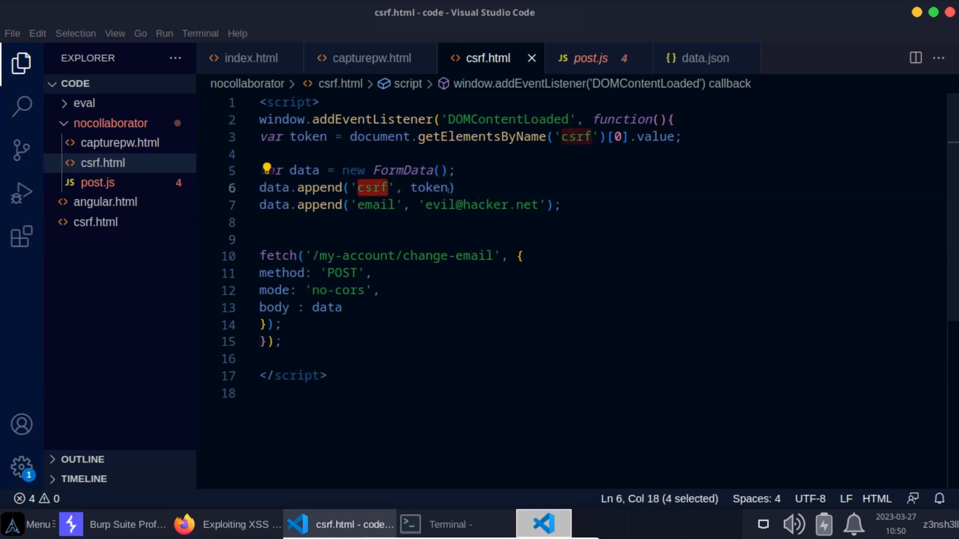
{"action": "double_click", "coordinate": [428, 187]}
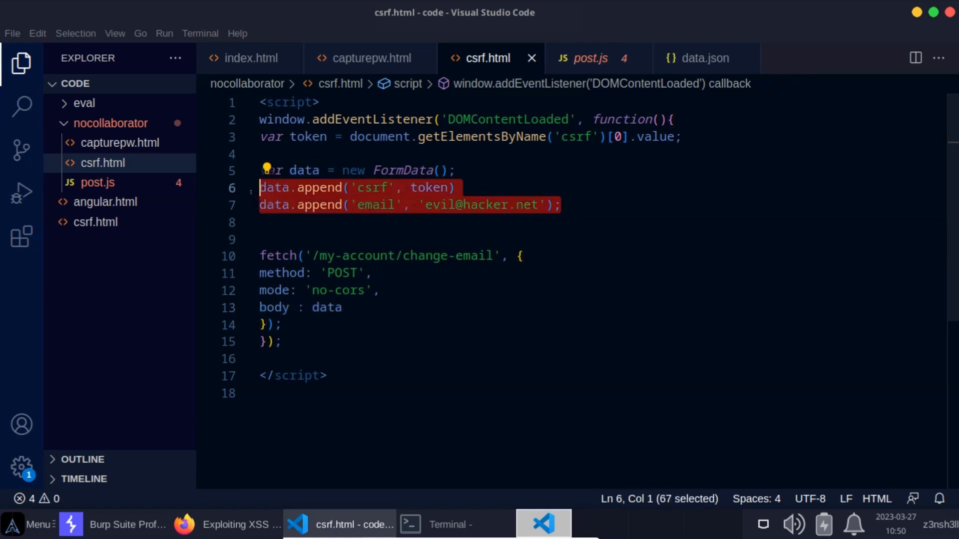
{"action": "double_click", "coordinate": [304, 170]}
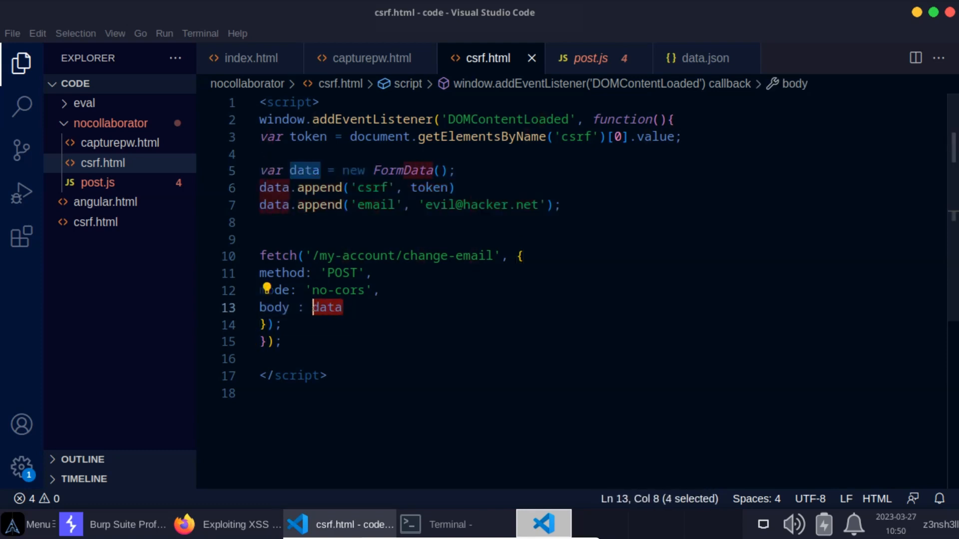
{"action": "mouse_move", "coordinate": [469, 303]}
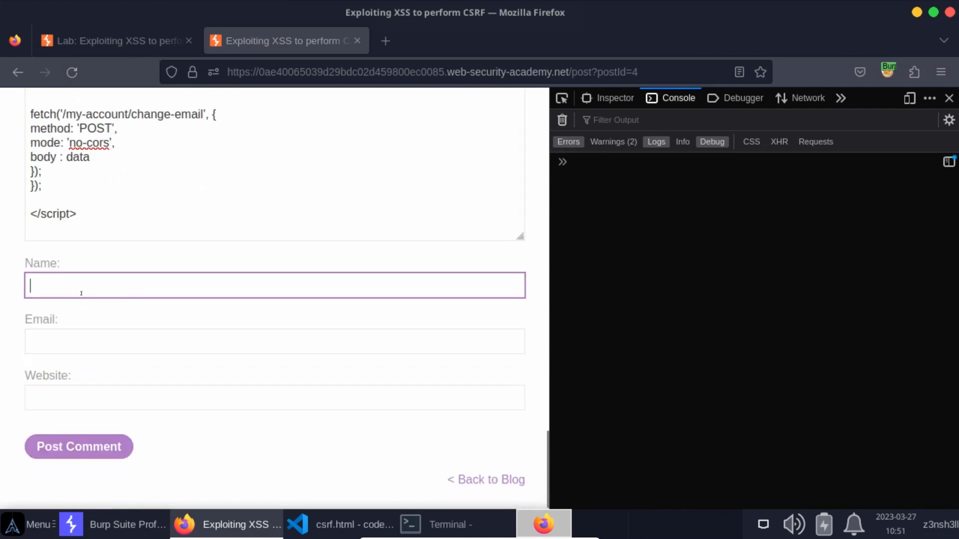
Step: Enter commenter name 'z3nsh3ll' and choose a saved email address
{"action": "type", "text": "z3nsh3ll"}
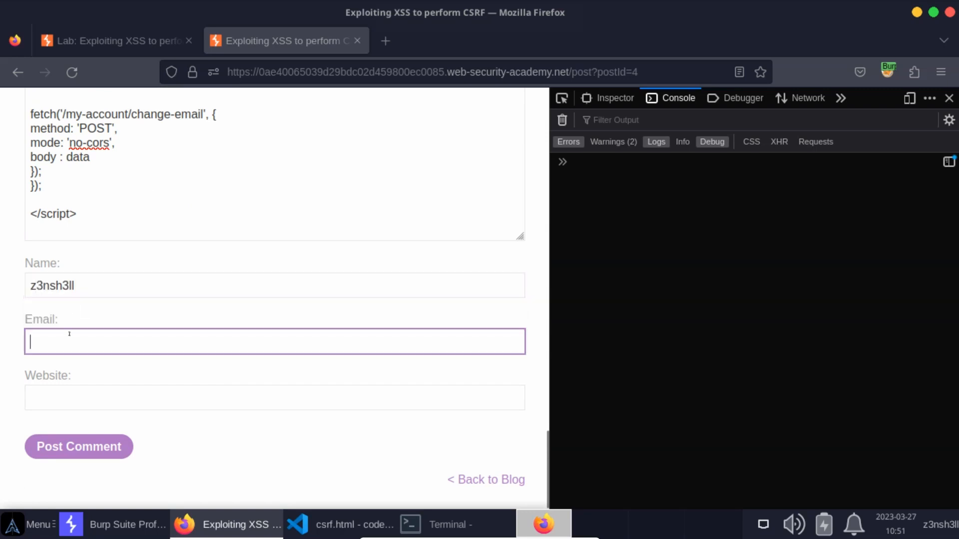
{"action": "type", "text": "z"}
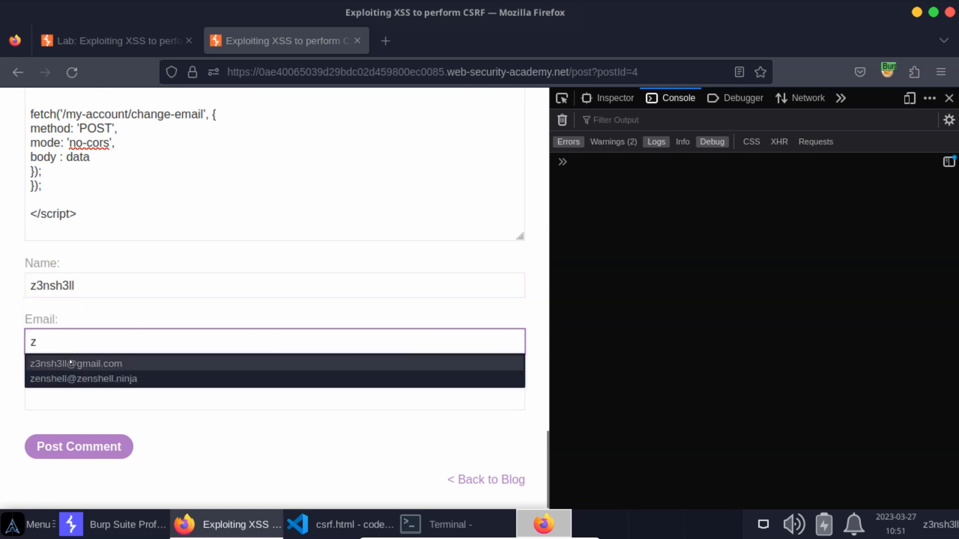
{"action": "left_click", "coordinate": [78, 446]}
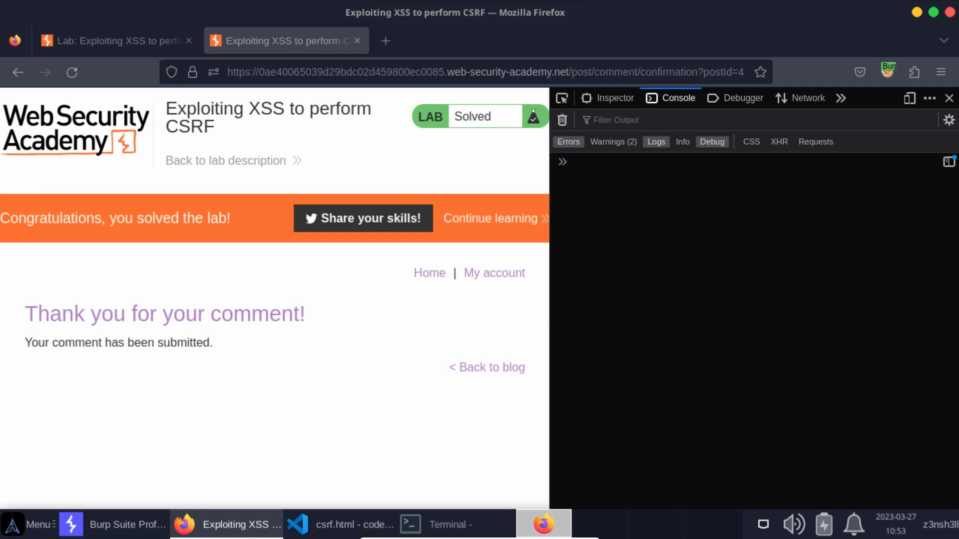
{"action": "mouse_move", "coordinate": [201, 430]}
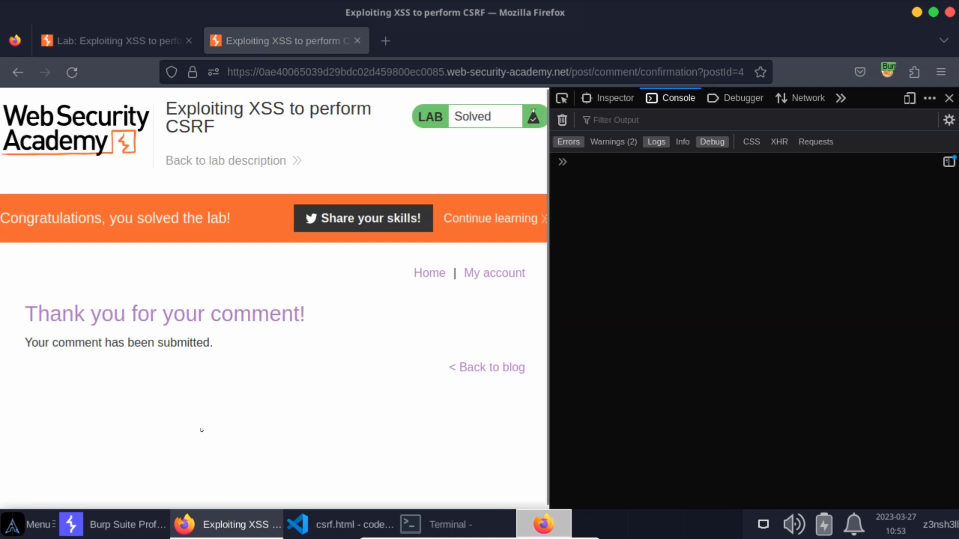
{"action": "mouse_move", "coordinate": [199, 420]}
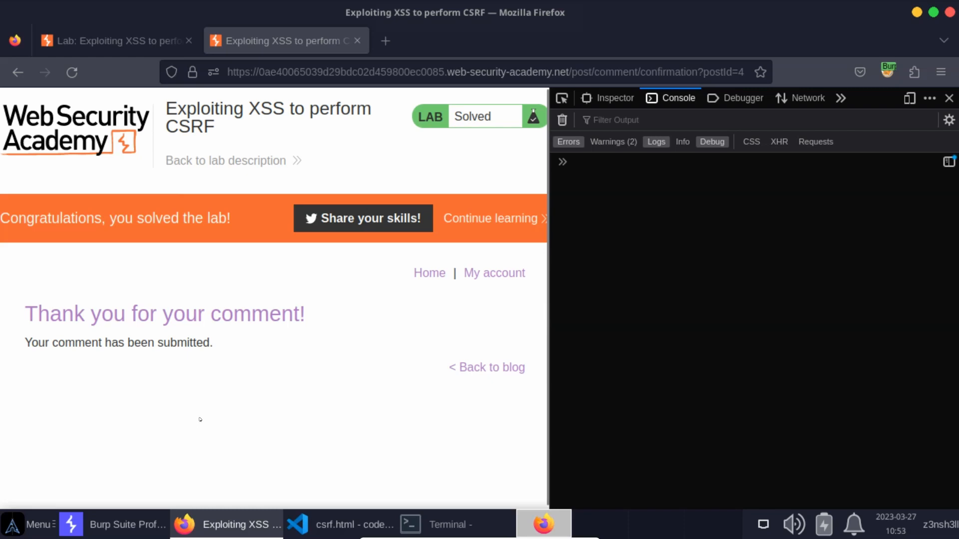
{"action": "mouse_move", "coordinate": [187, 409]}
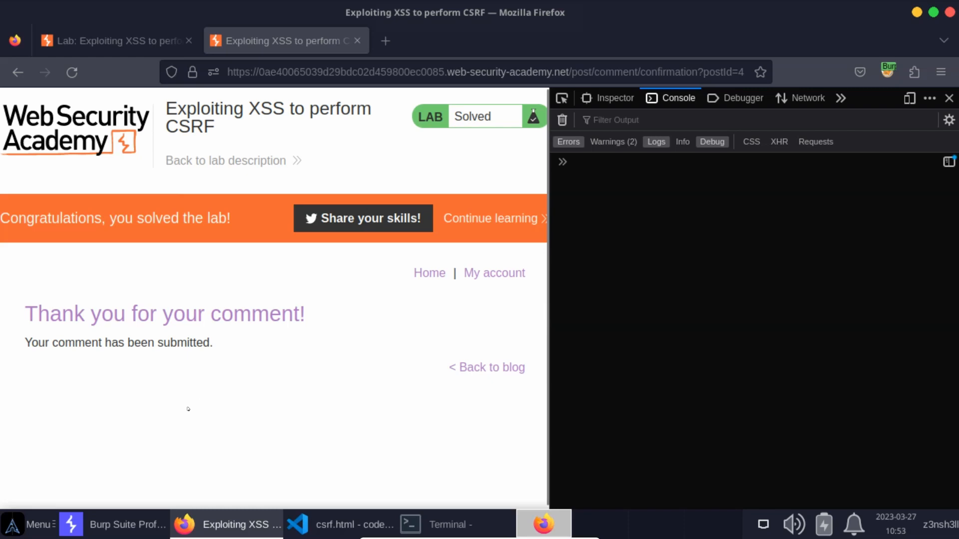
{"action": "mouse_move", "coordinate": [150, 414]}
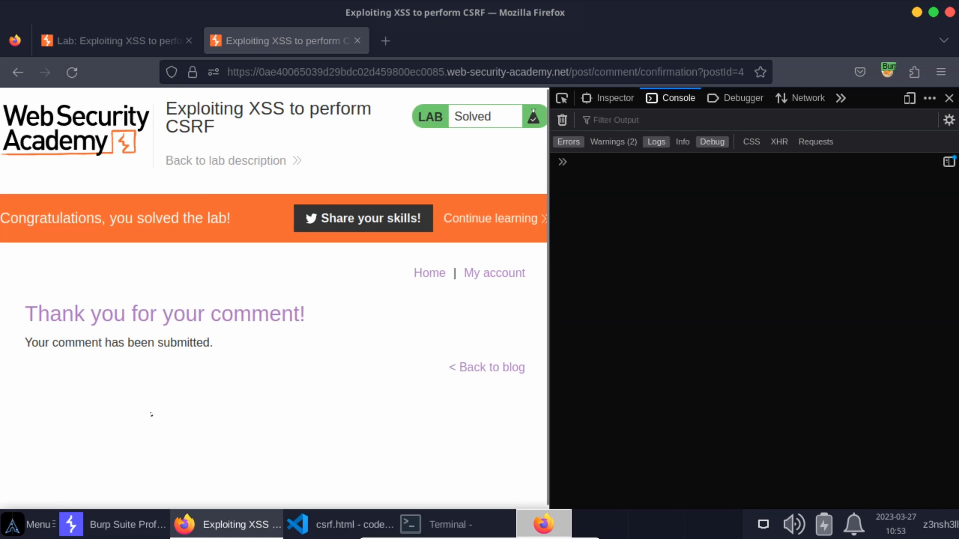
{"action": "mouse_move", "coordinate": [189, 493]}
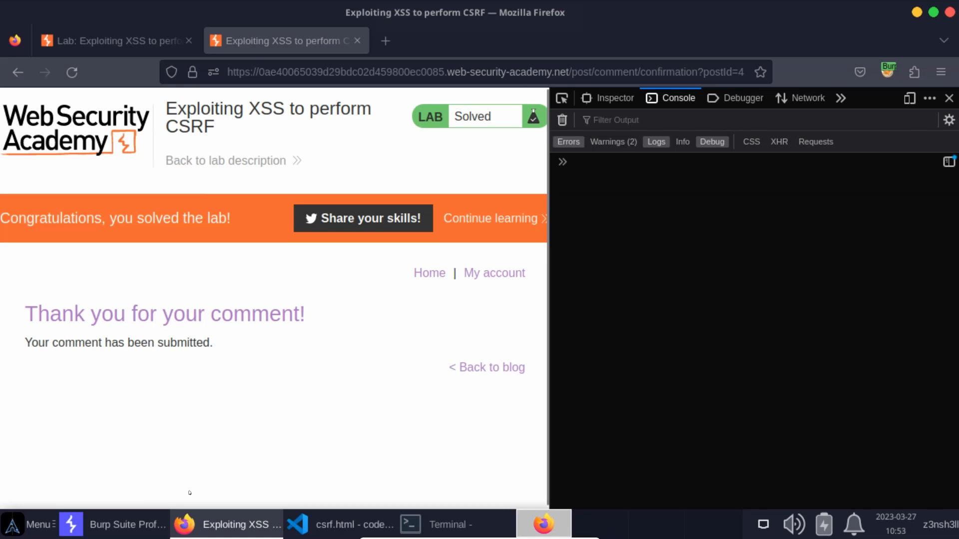
{"action": "mouse_move", "coordinate": [231, 442]}
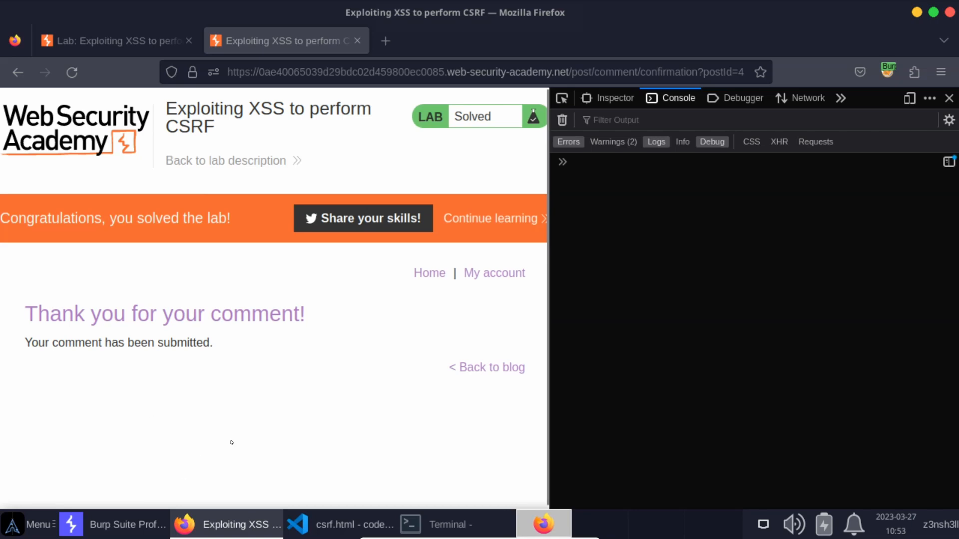